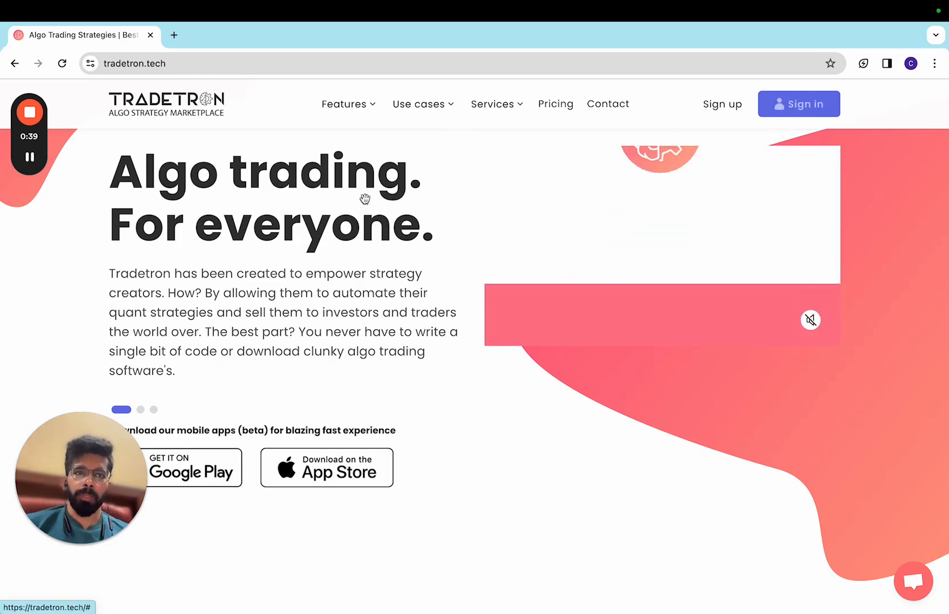
Step: Bring up the account menu that holds the Broker & Exchanges option
click(797, 103)
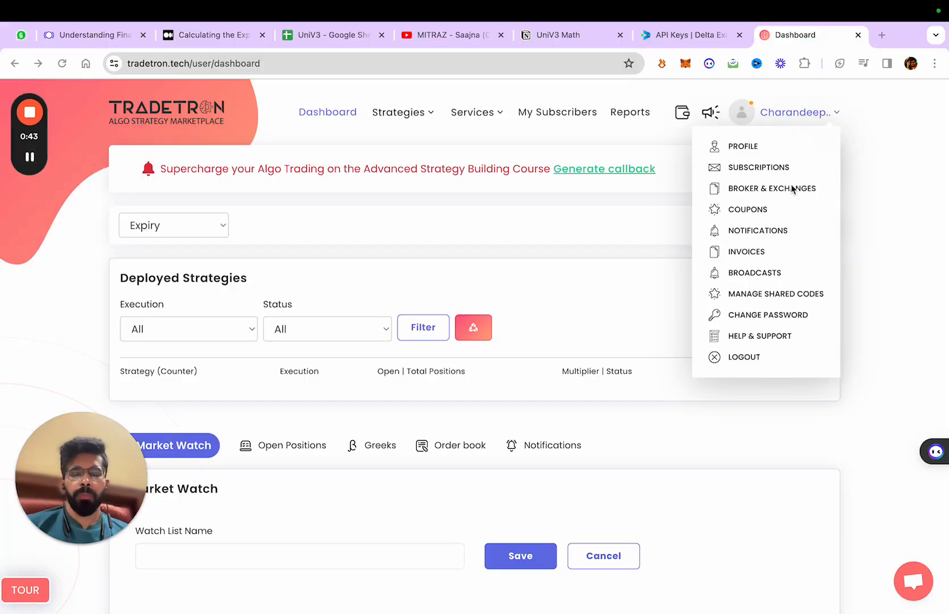
mouse_move(785, 155)
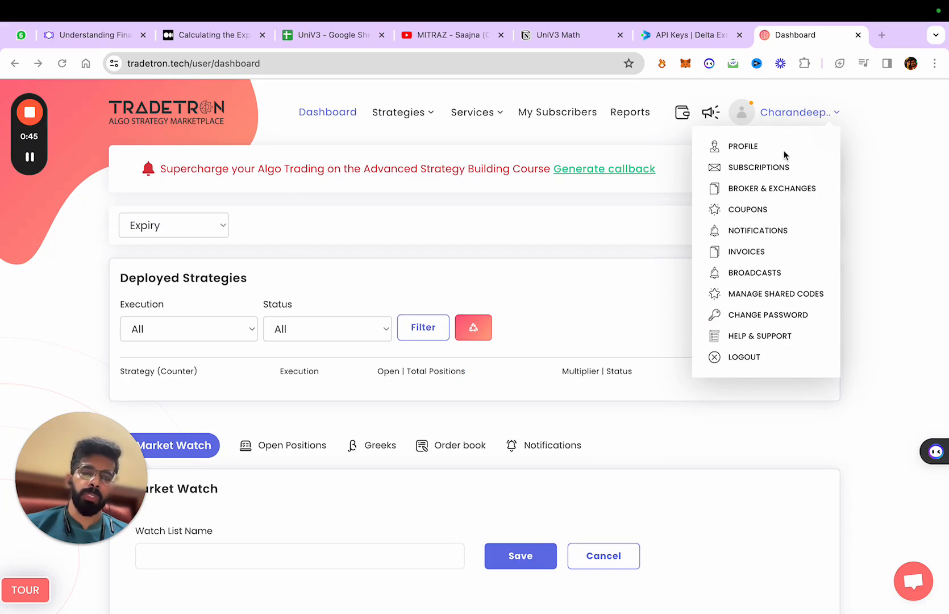
mouse_move(777, 192)
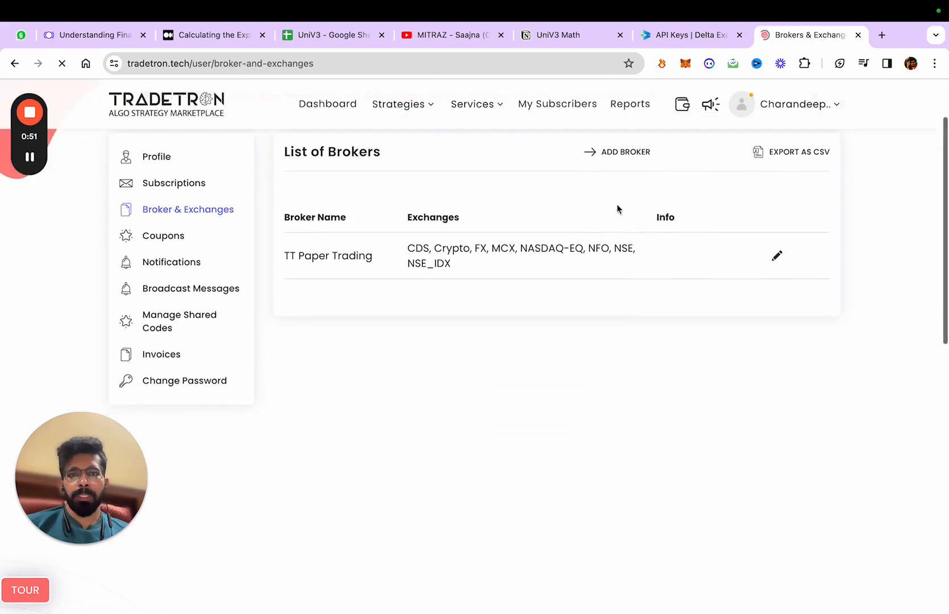
Step: Add a new broker with Delta Exchange and the DELTA (USD ($)) exchange, ready for the API secret
click(625, 152)
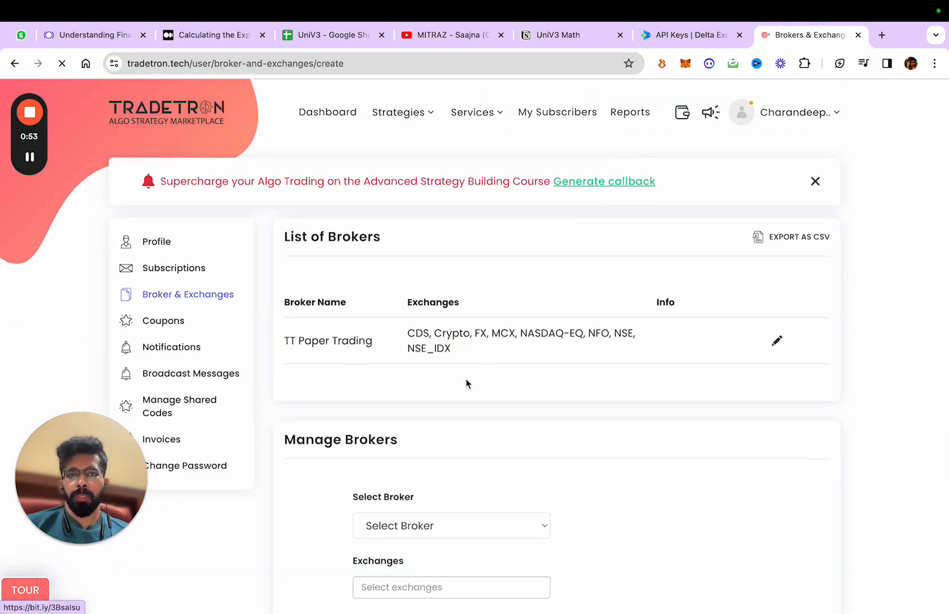
click(450, 525)
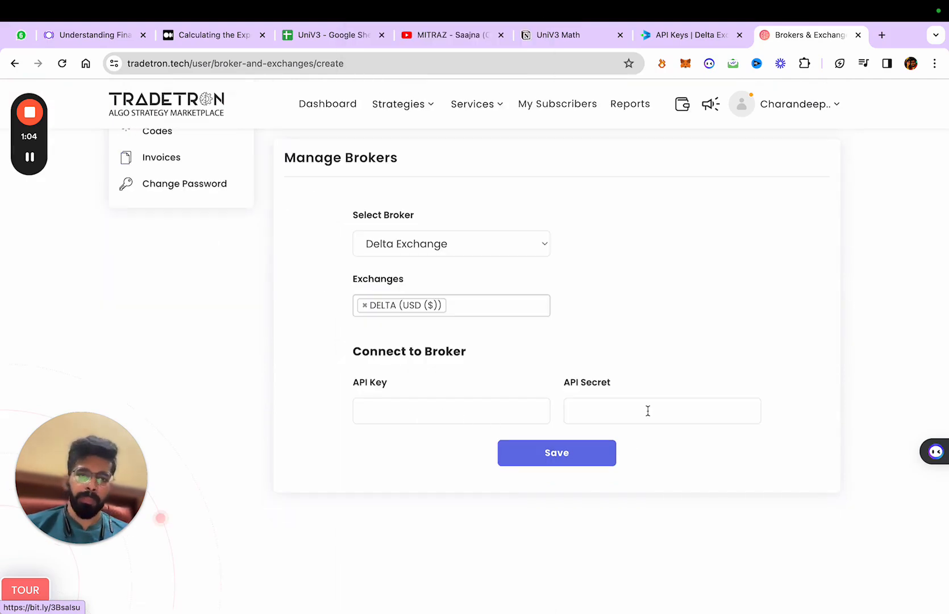
click(555, 452)
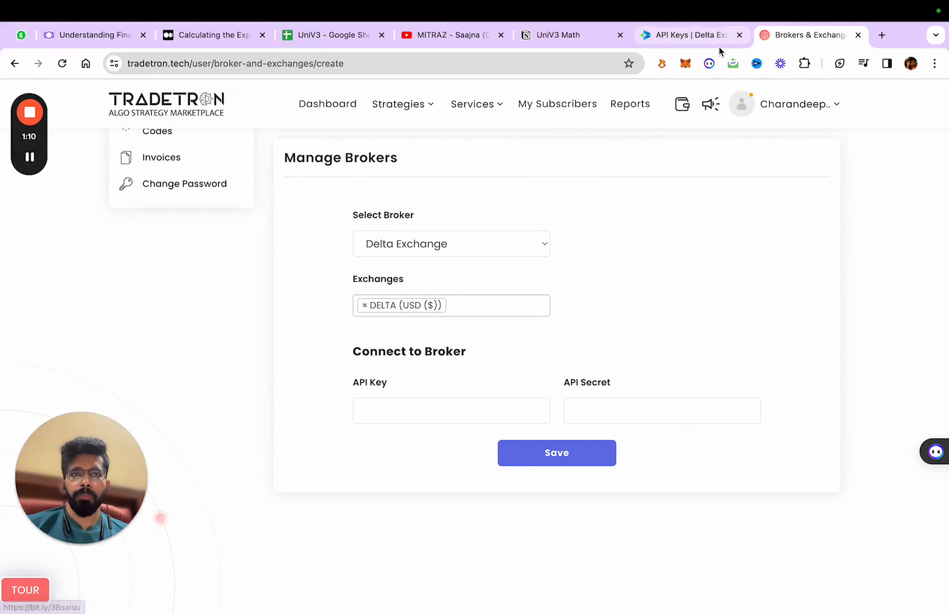
Step: Create a Delta Exchange API key named dcdsztest whitelisting IP 103.216.94.212 with read and trading rights
click(688, 34)
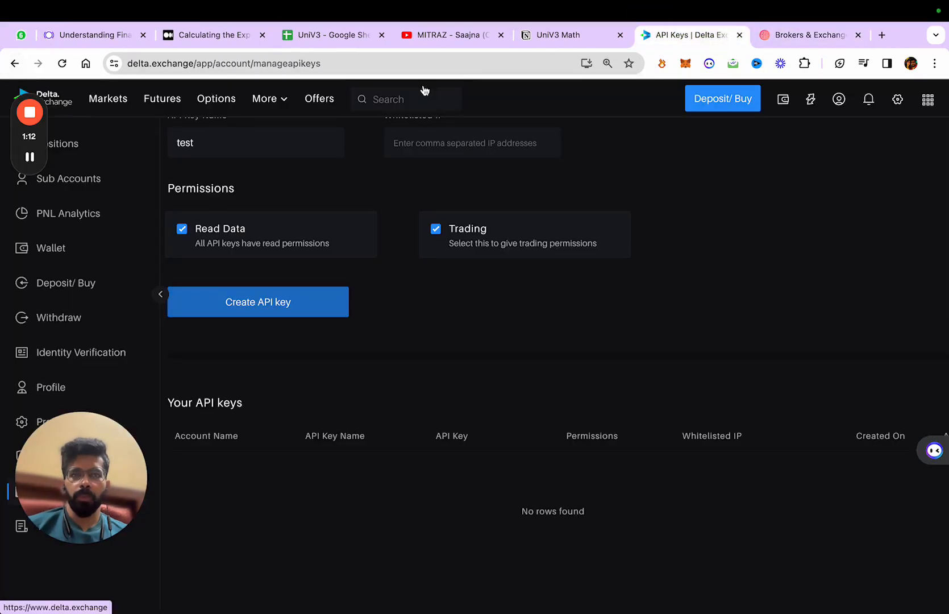
click(839, 99)
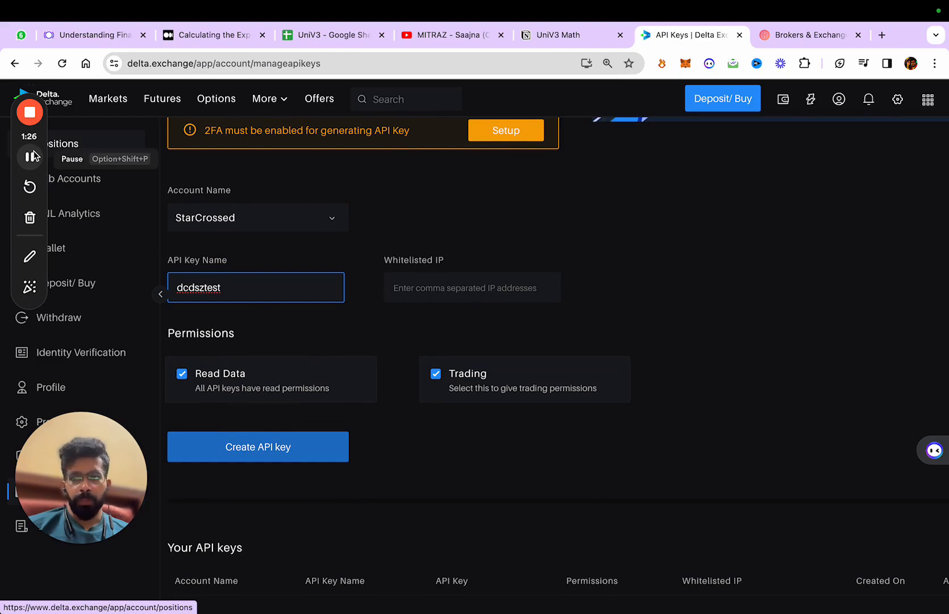
text(103.216.94.212)
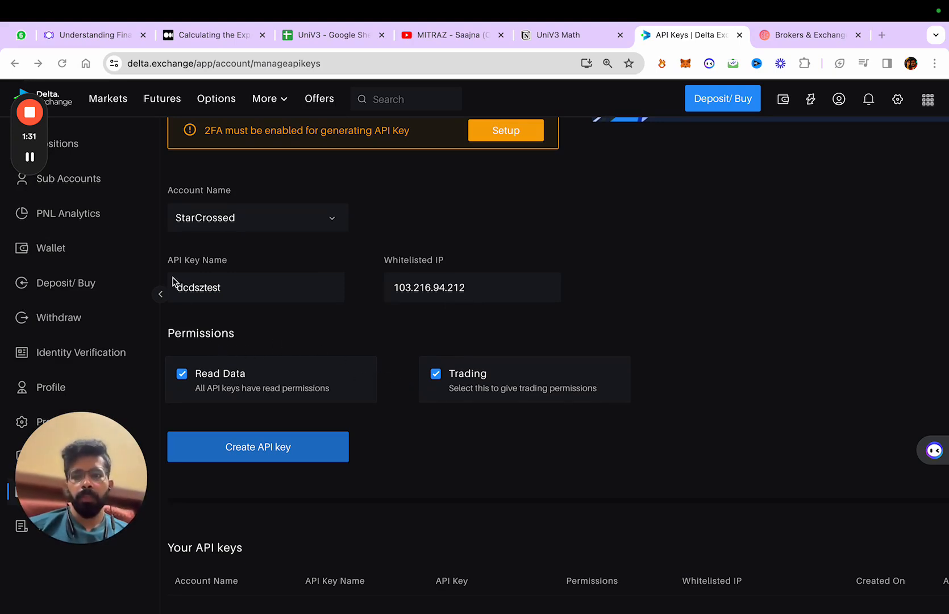
mouse_move(560, 398)
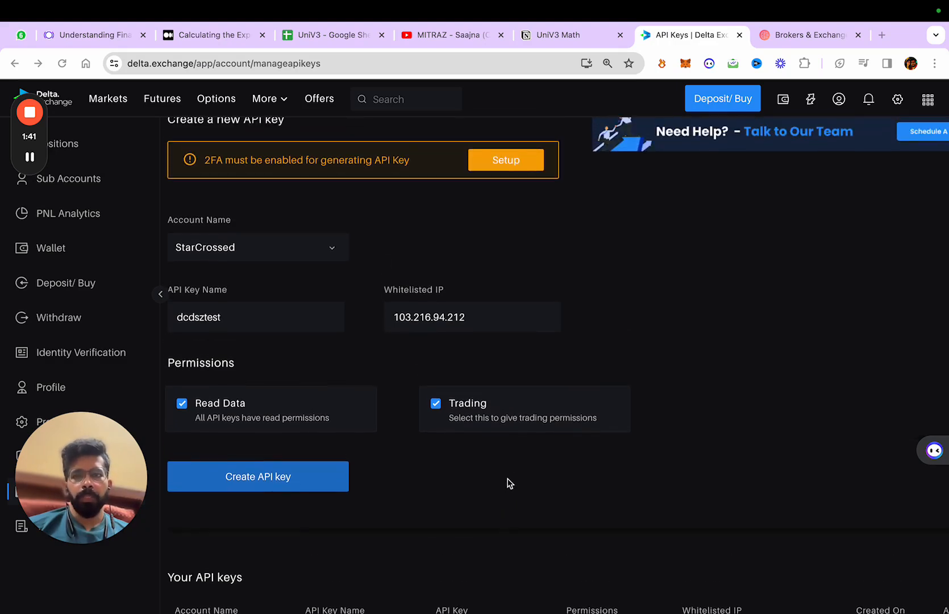
click(472, 317)
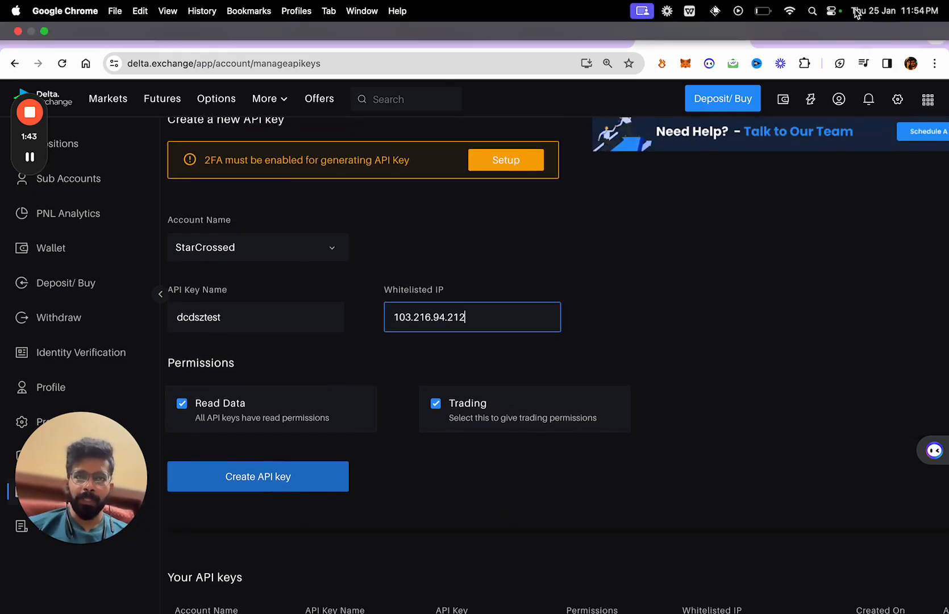
click(812, 34)
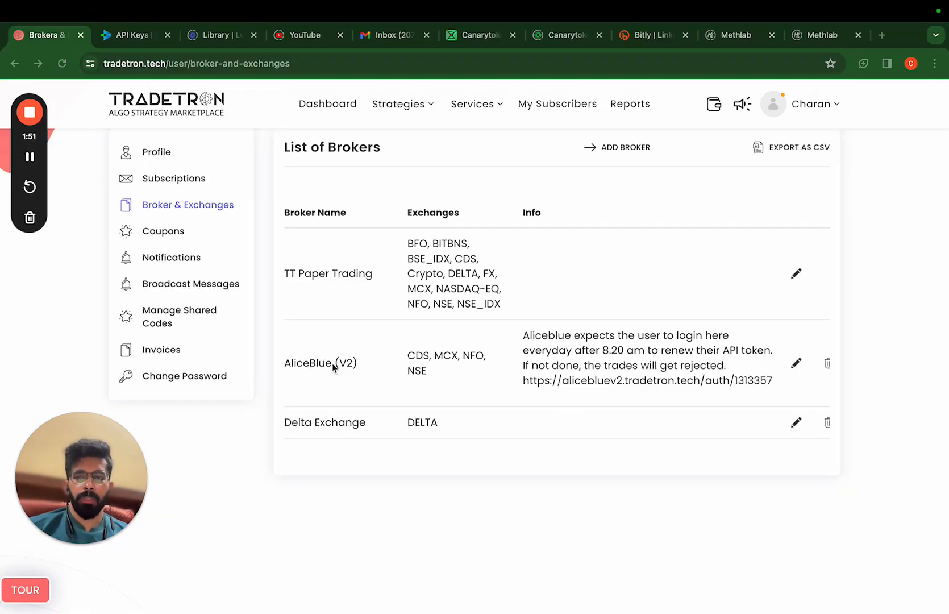
Step: Confirm Delta Exchange appears in the broker list and bring up the Strategies menu
scroll(down, 3)
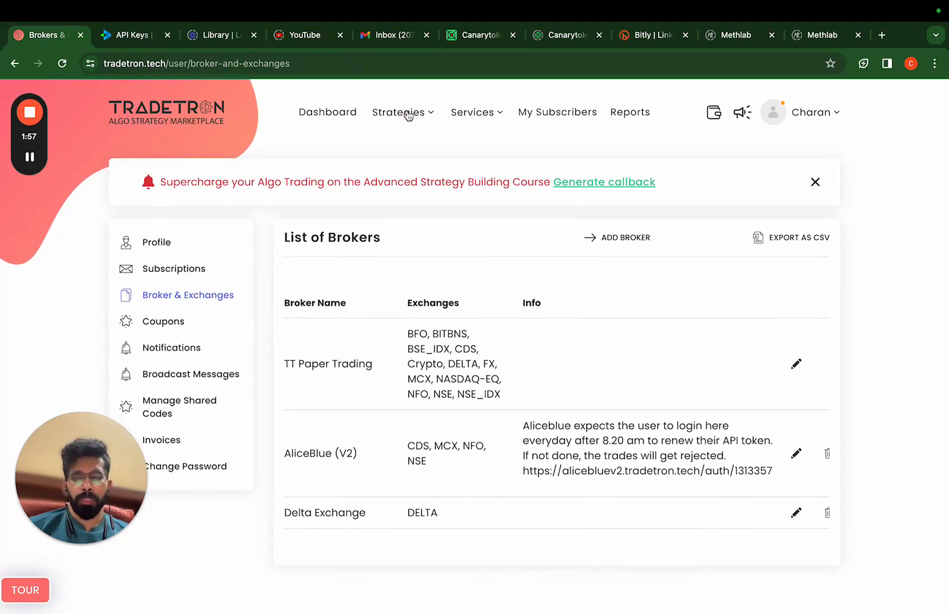
click(398, 113)
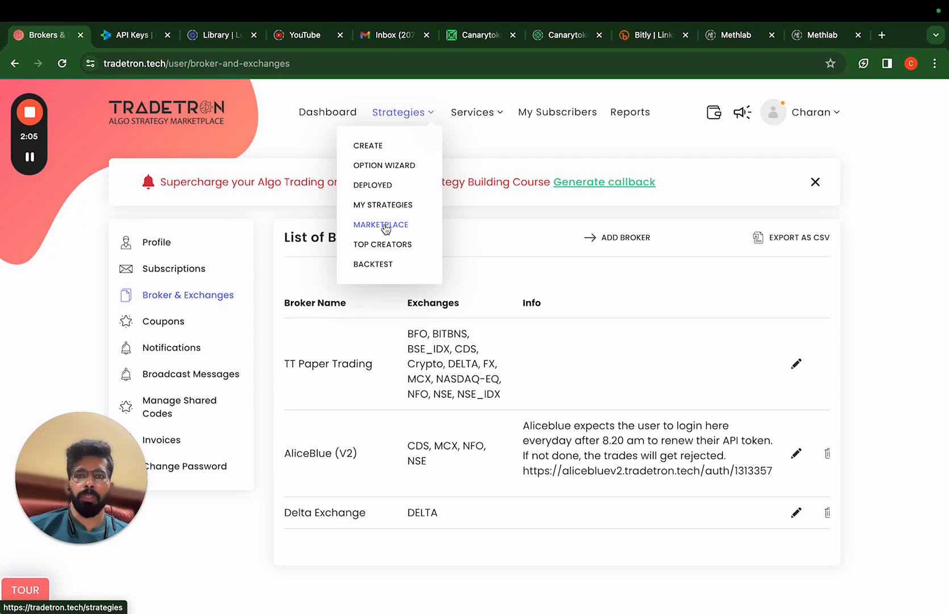
Step: Filter the strategy marketplace to the DELTA - Cryptocurrencies exchange, showing BTC Premium Eater
click(380, 225)
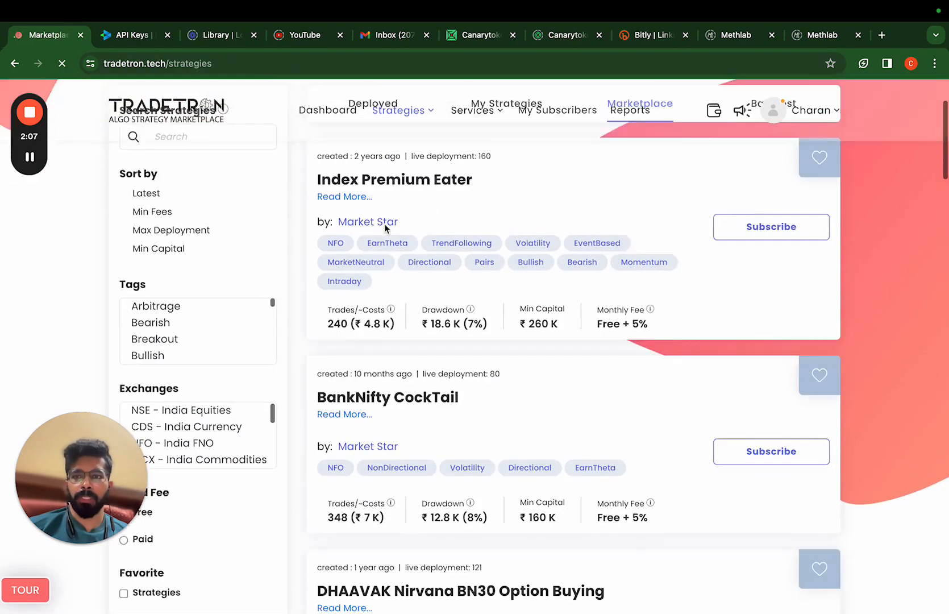
scroll(down, 3)
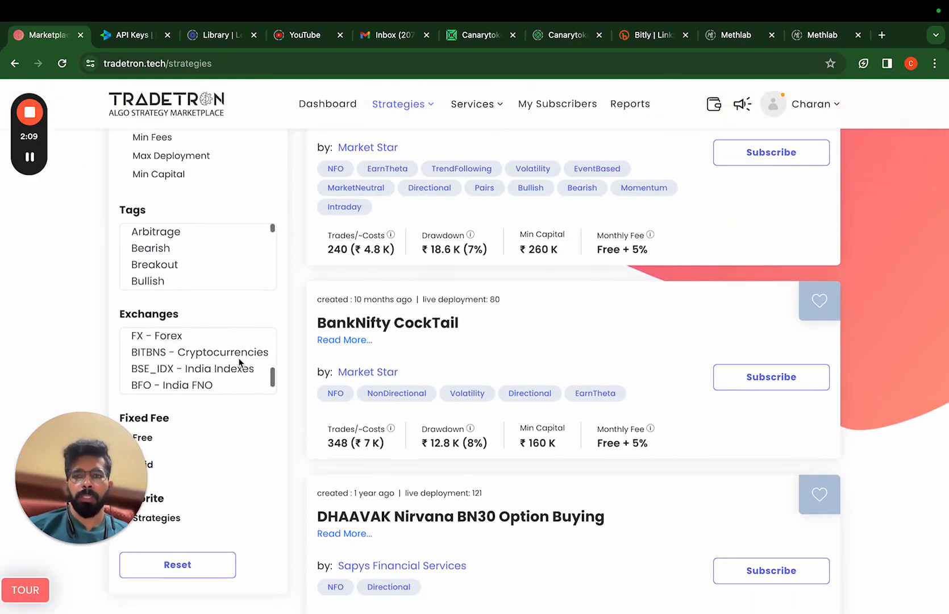
click(193, 385)
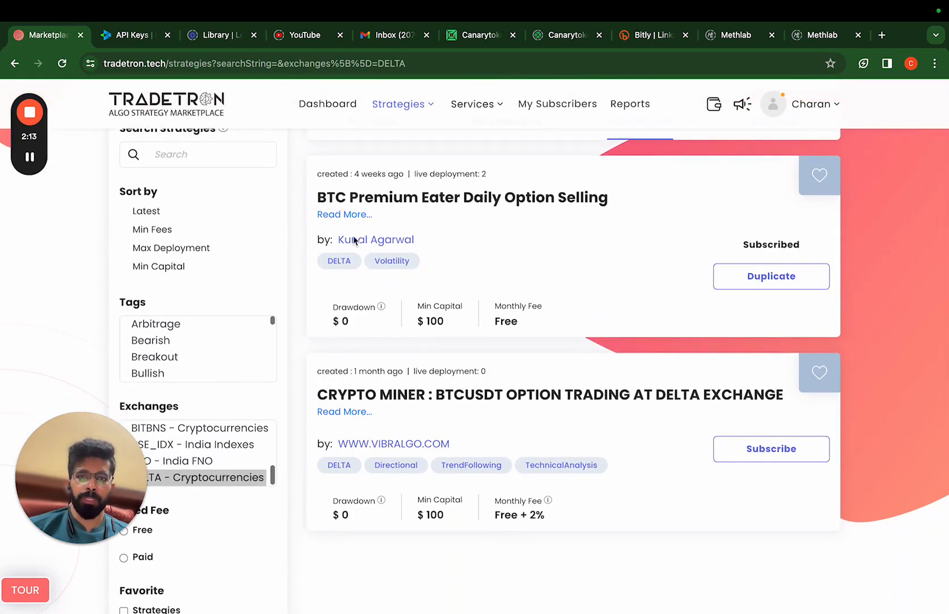
mouse_move(771, 276)
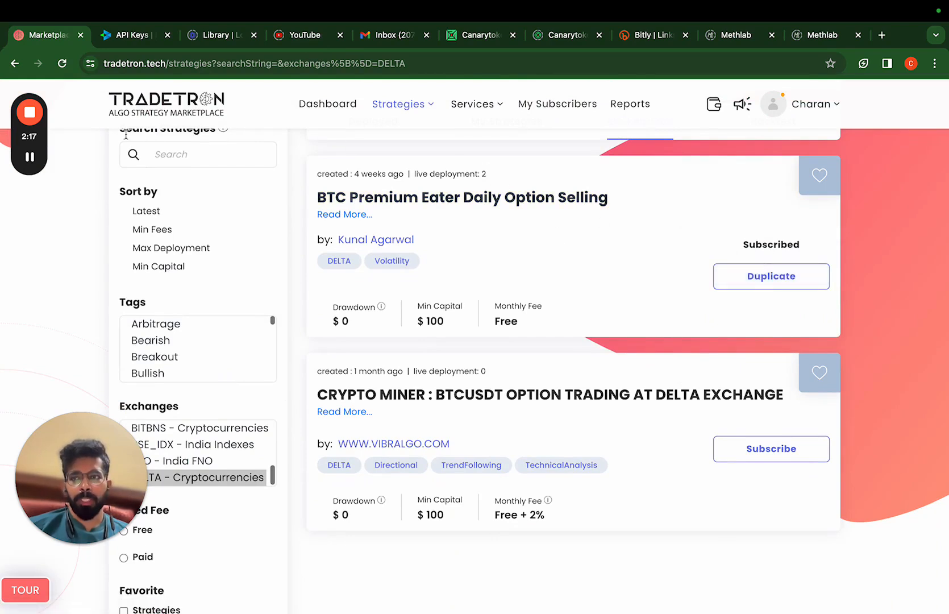
mouse_move(546, 186)
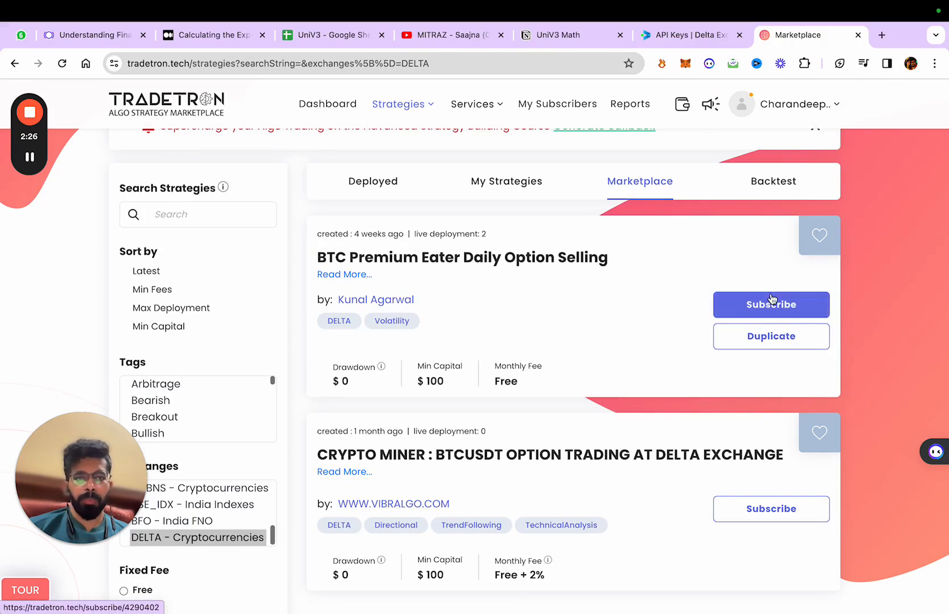
Step: Subscribe to BTC Premium Eater Daily Option Selling so it joins My Strategies
click(770, 305)
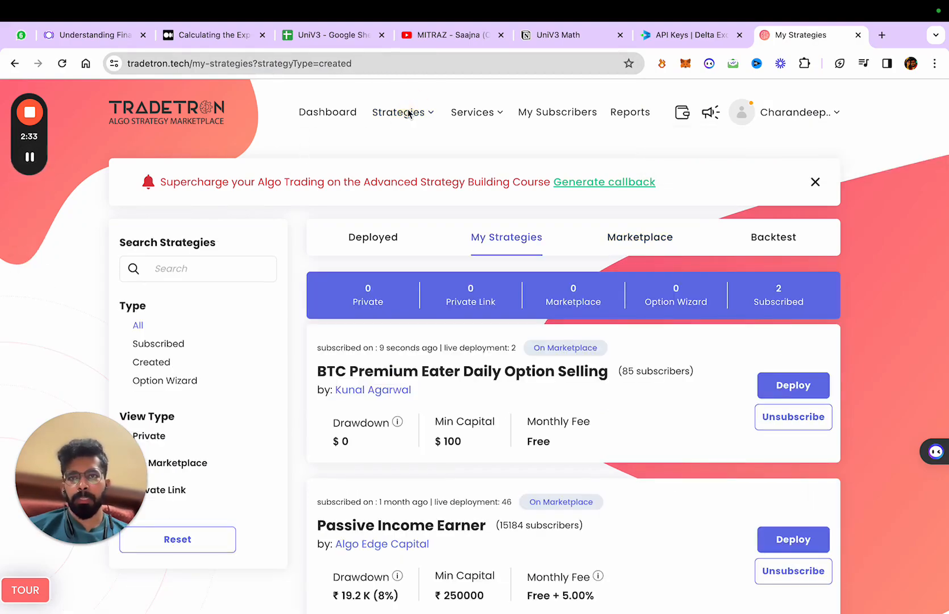
click(399, 112)
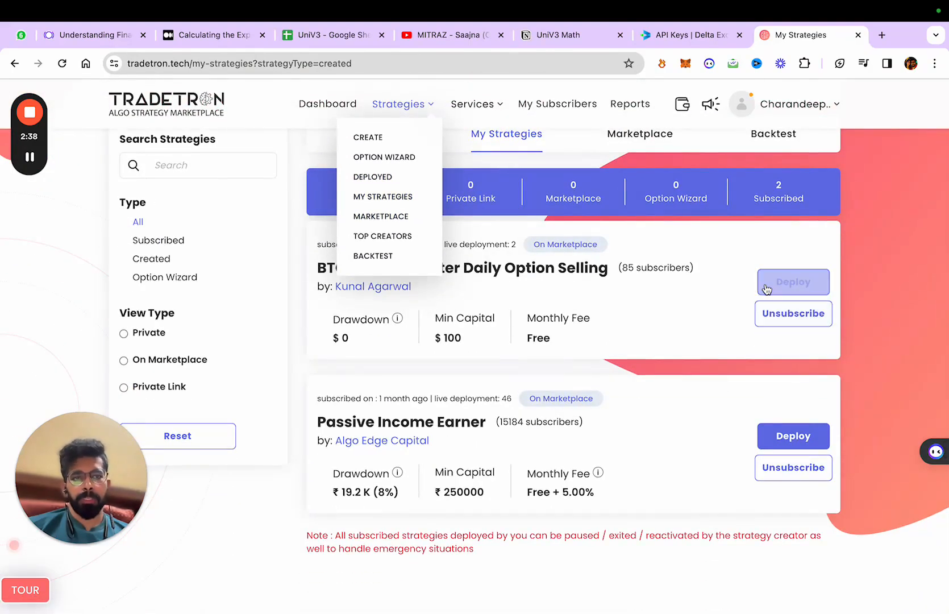
Step: Begin deploying BTC Premium Eater and set its multiplier to 10x
click(794, 282)
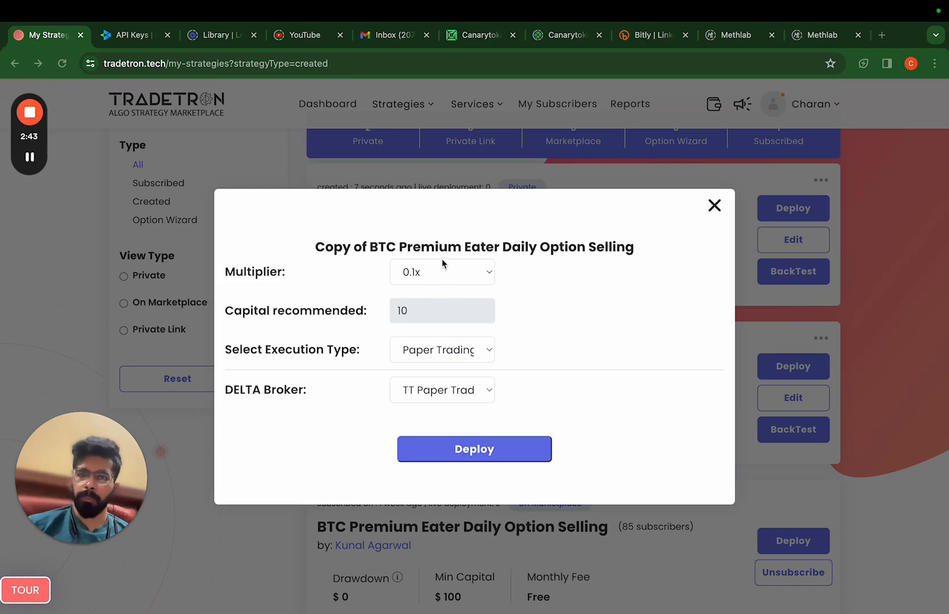
mouse_move(444, 274)
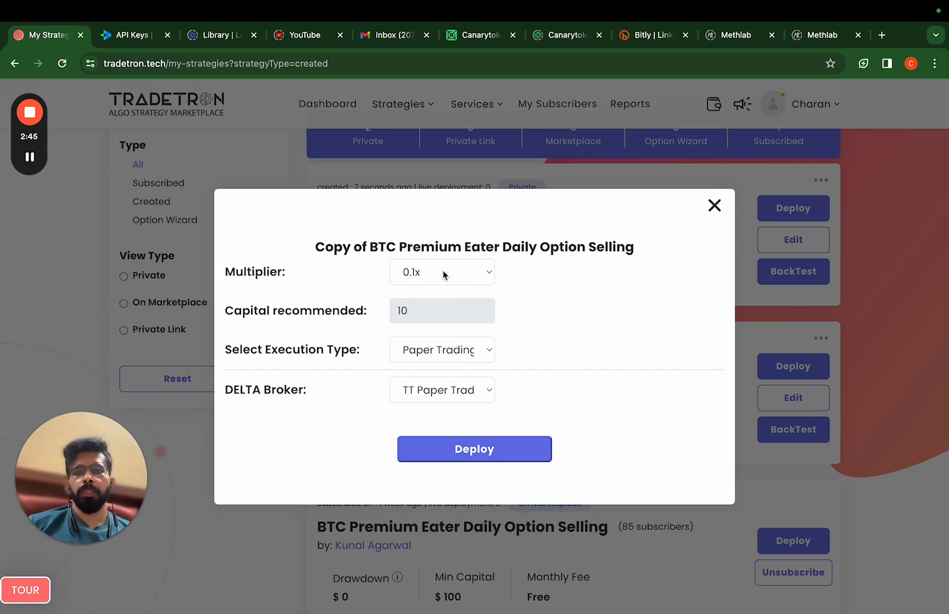
mouse_move(488, 295)
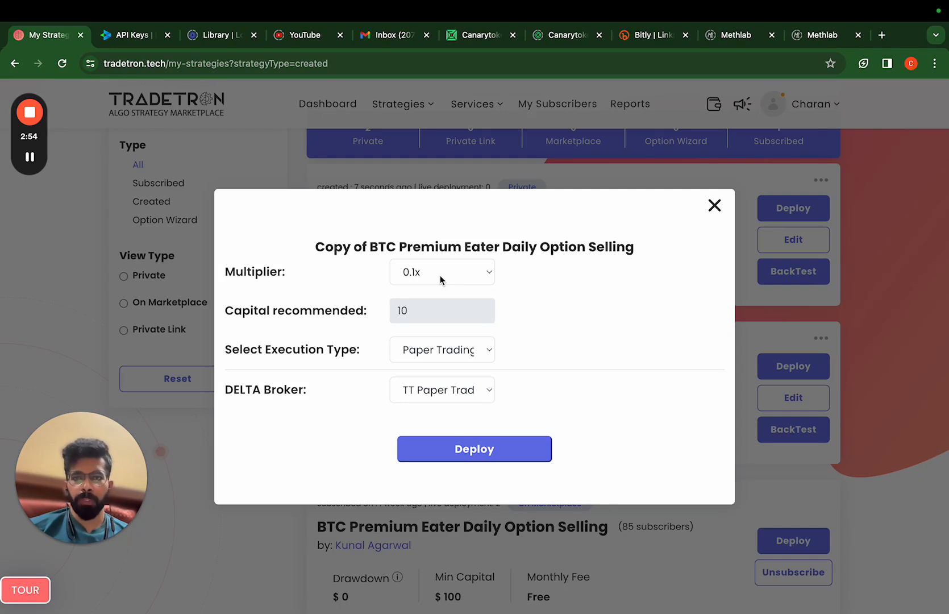
click(442, 271)
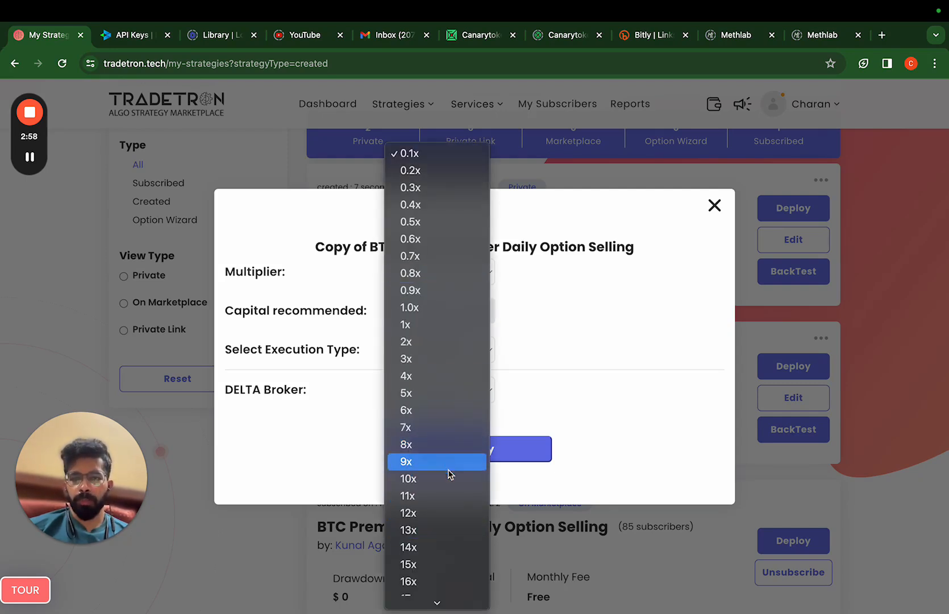
click(408, 478)
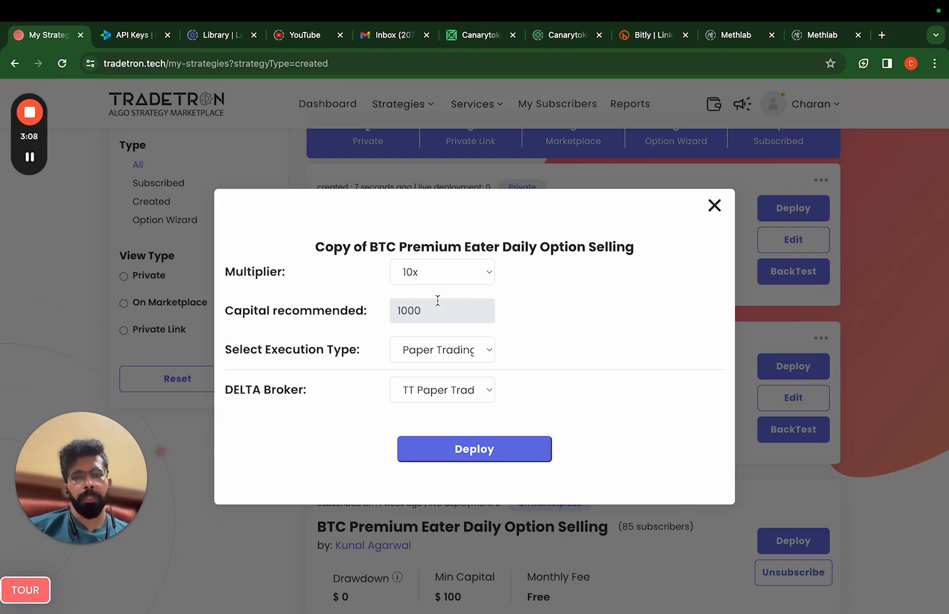
mouse_move(432, 329)
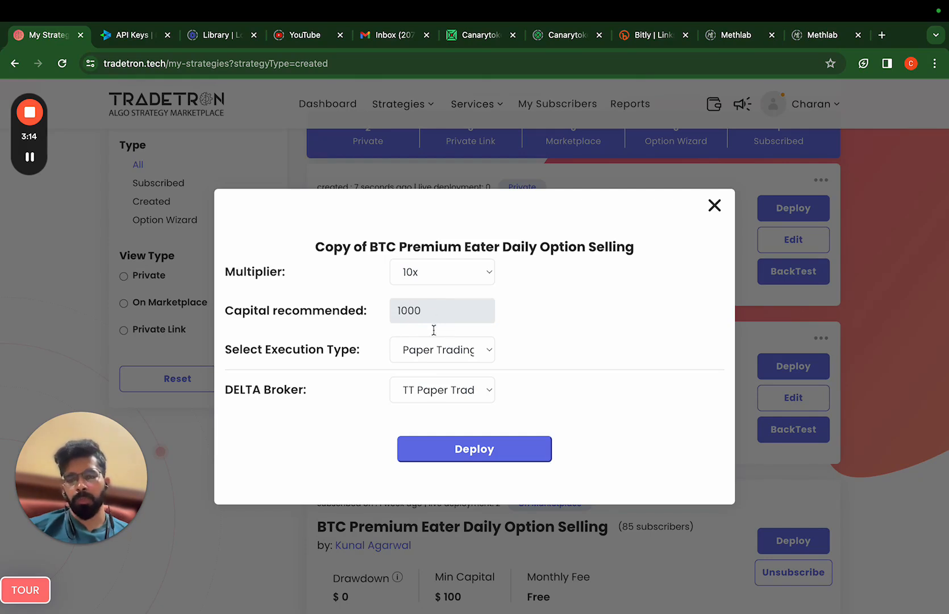
Step: Keep Live Auto execution on the Delta Exchange broker and deploy the strategy
click(442, 349)
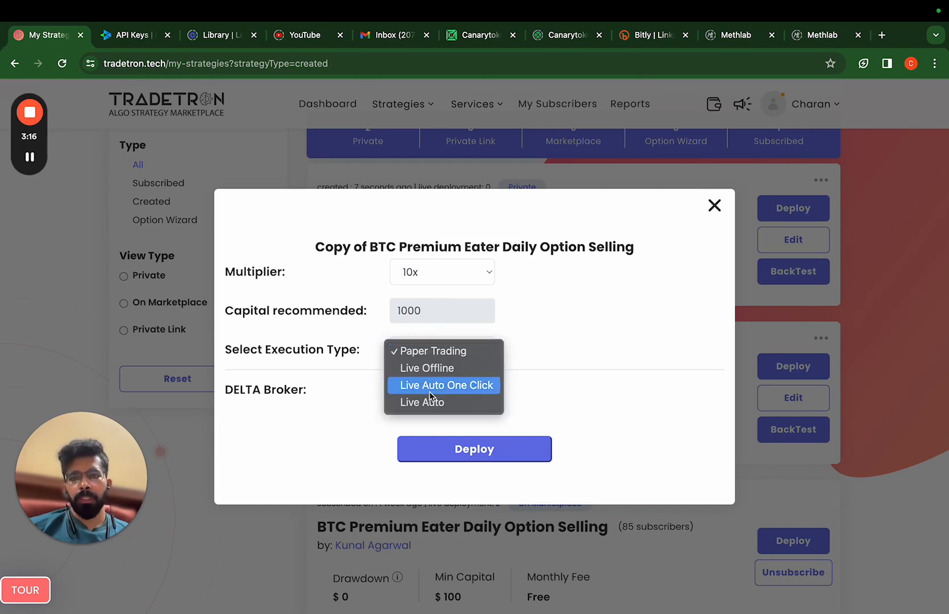
click(428, 351)
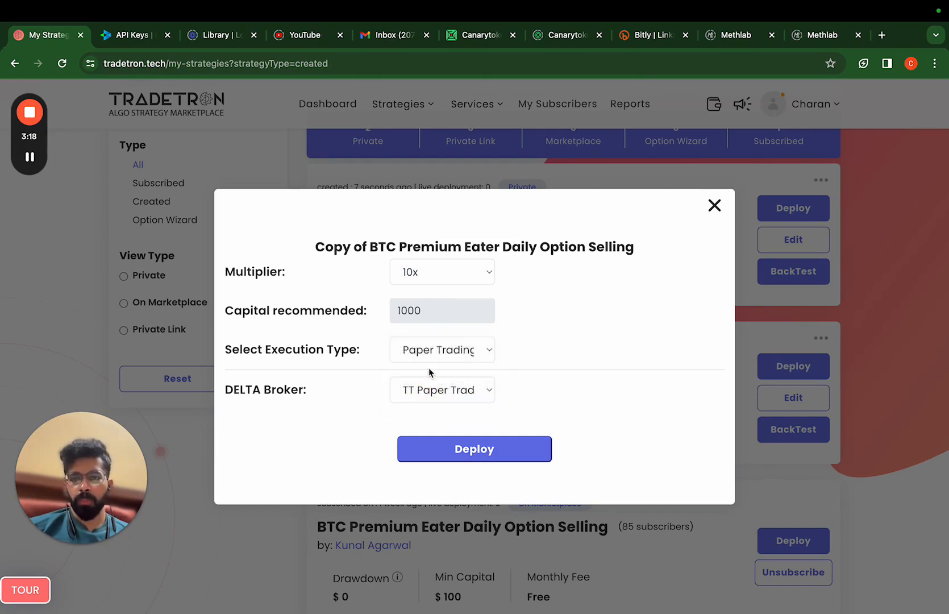
click(442, 389)
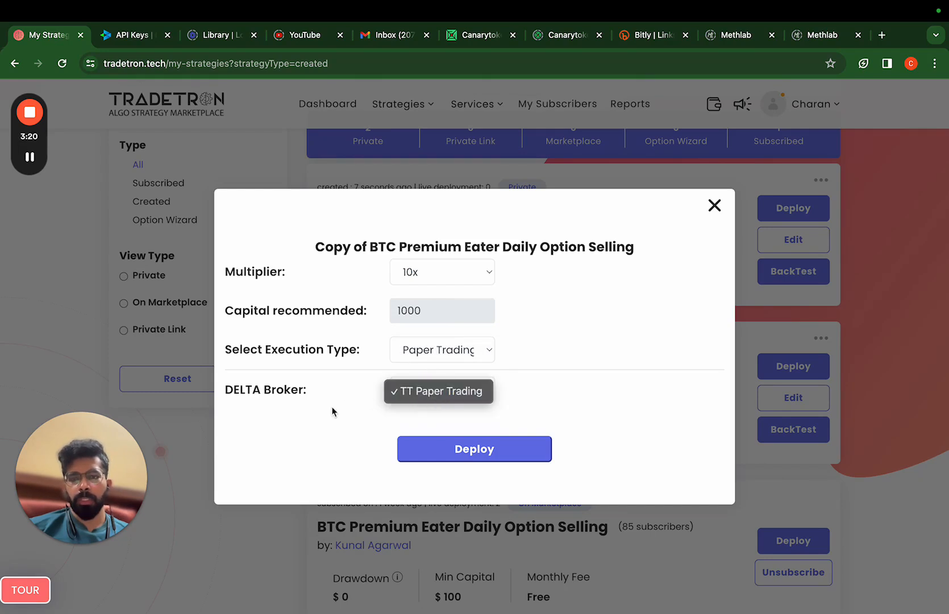
click(442, 349)
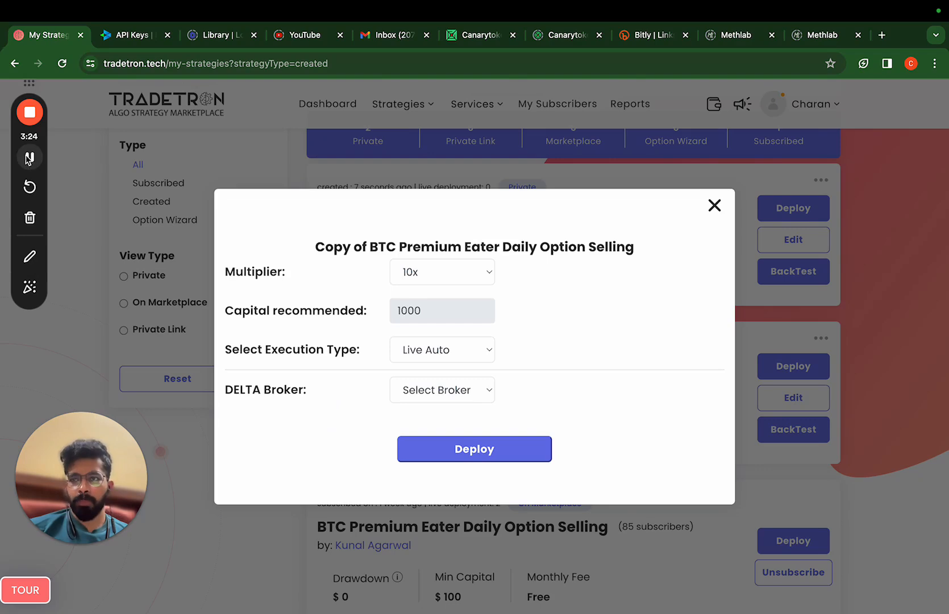
click(473, 449)
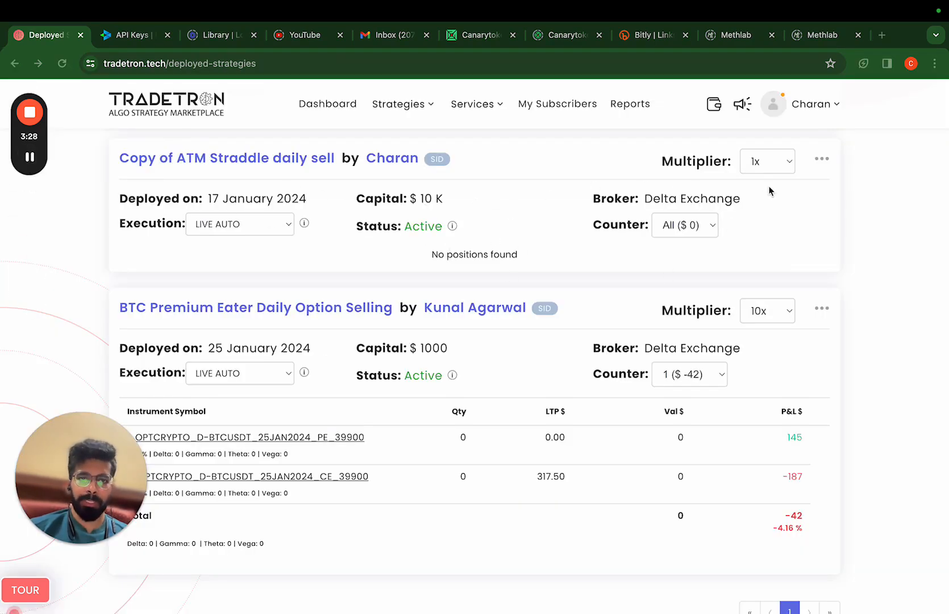
scroll(down, 3)
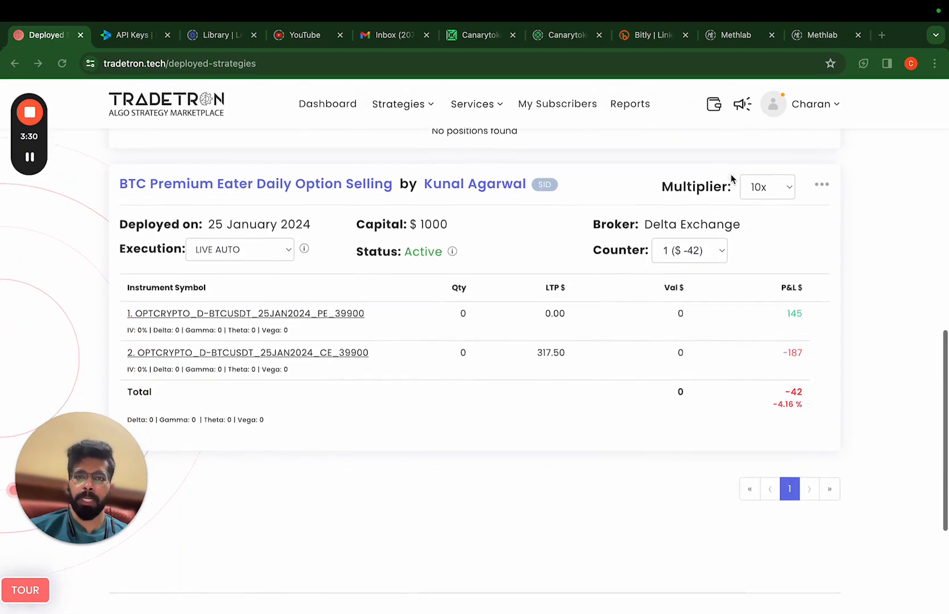